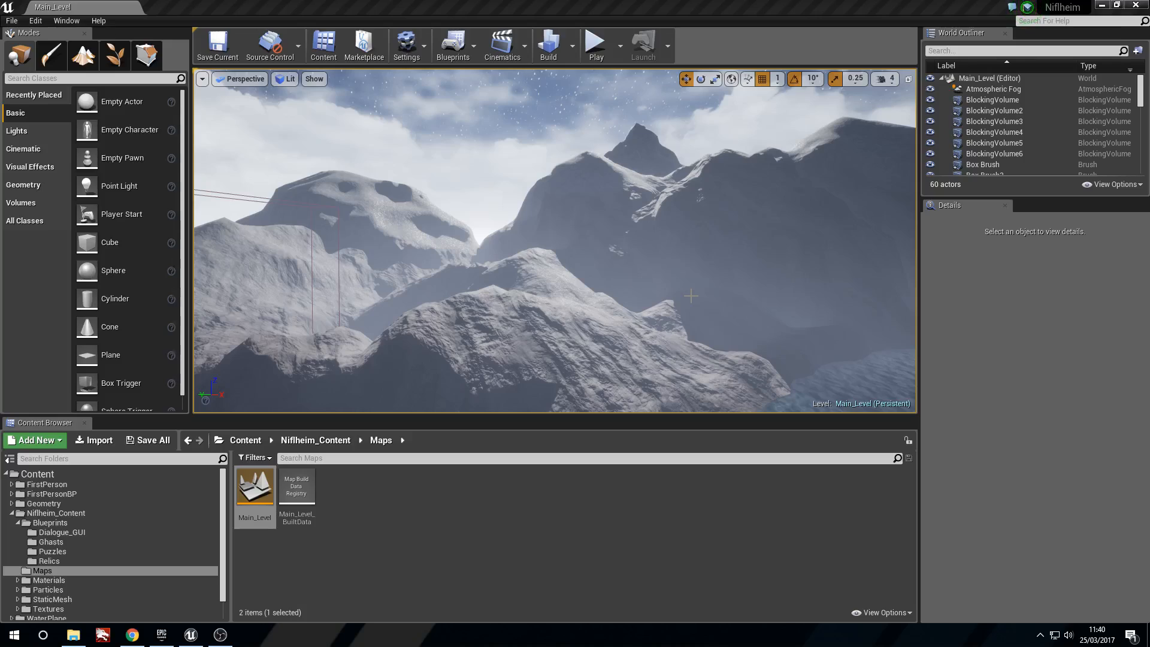
pyautogui.moveTo(583, 288)
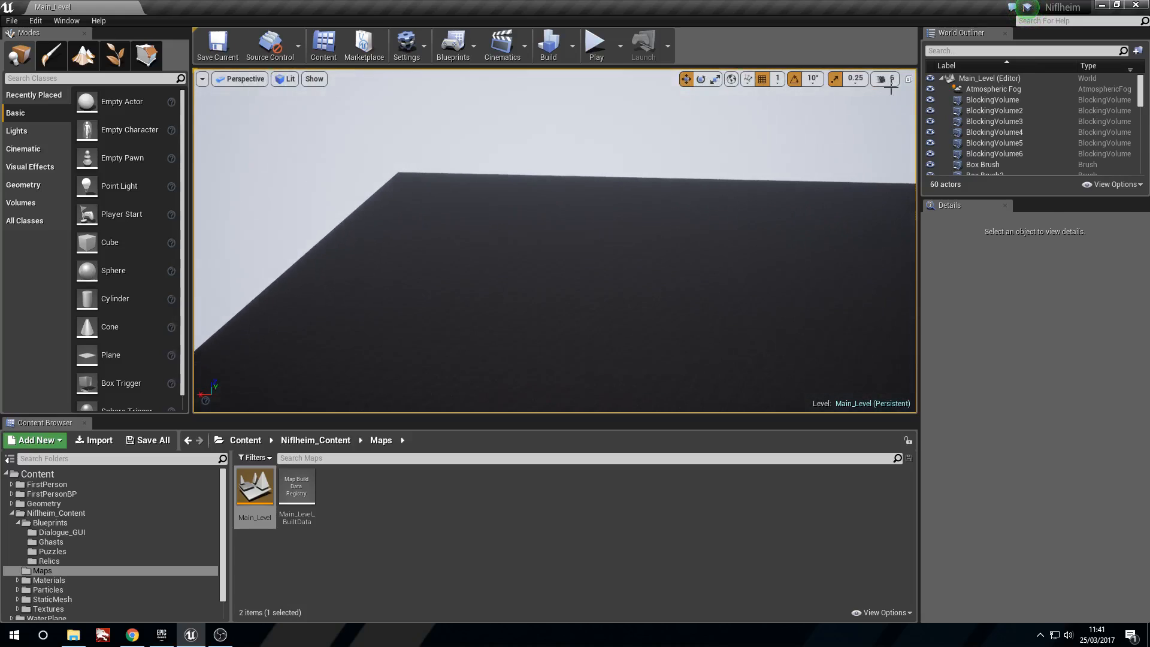
# Step: Adjust the viewport camera speed while flying over to the flat landscape plane
pyautogui.click(983, 158)
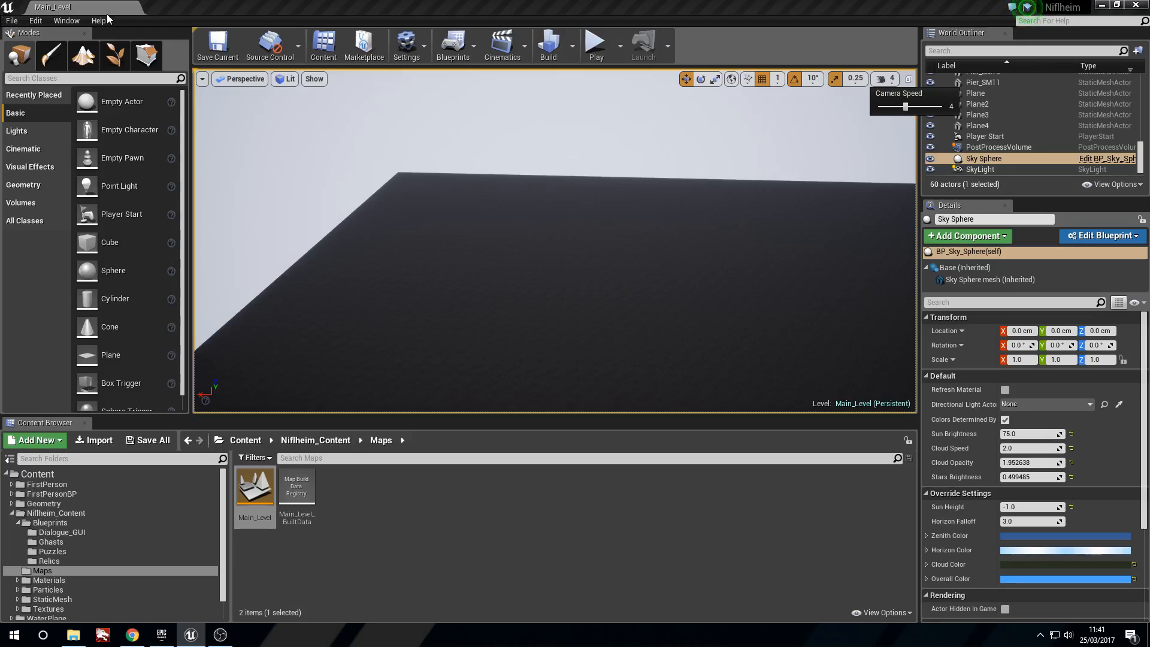
pyautogui.moveTo(114, 55)
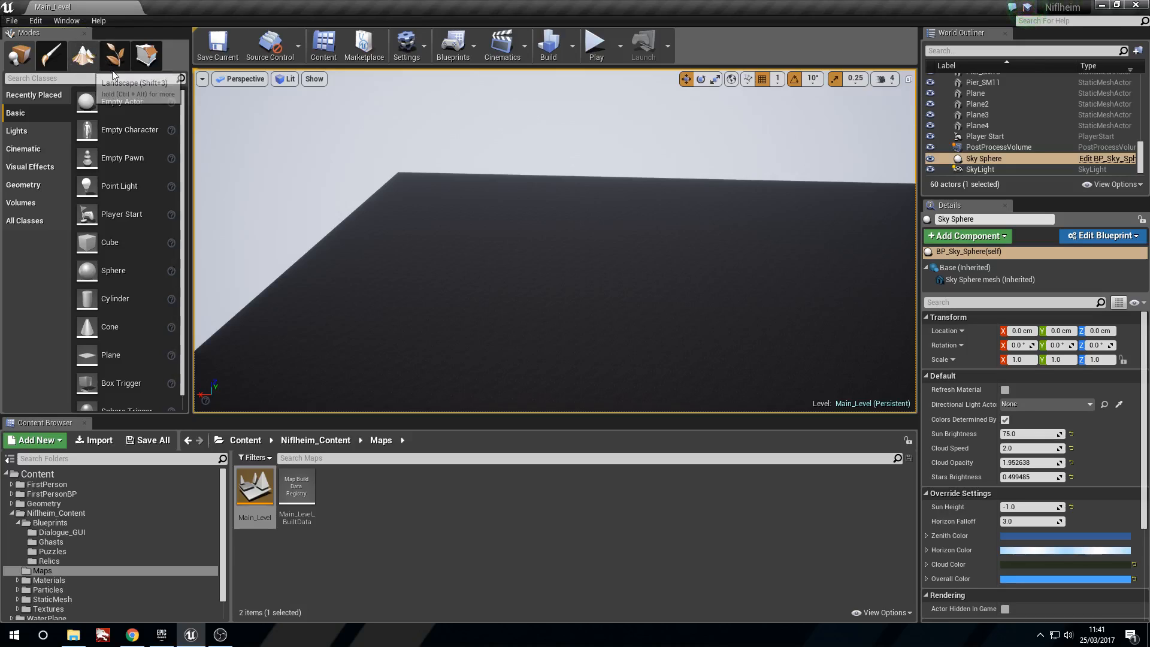
# Step: Enter Landscape mode, browse the Manage tab's component tools, then return to Sculpt
pyautogui.click(114, 55)
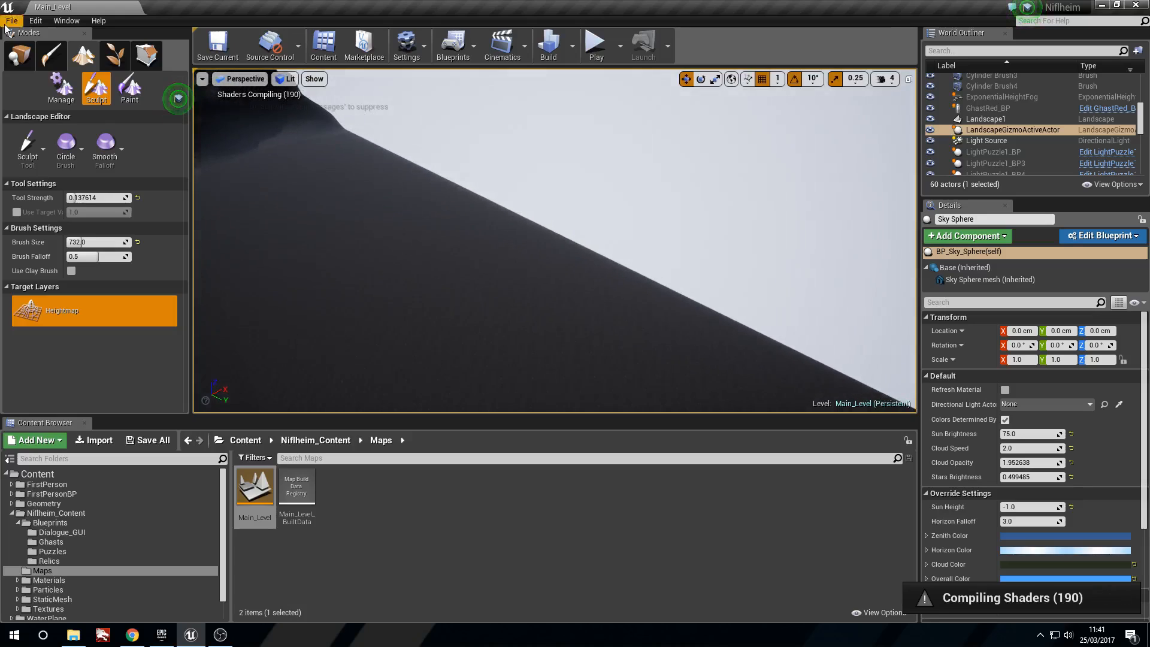
pyautogui.click(61, 88)
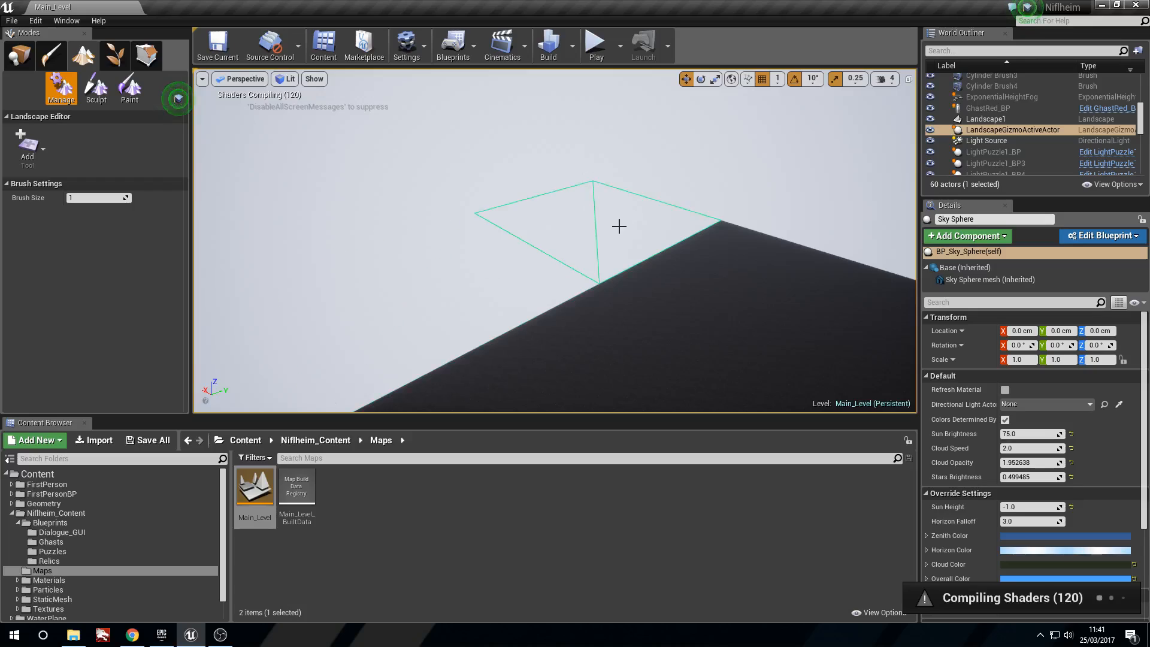
pyautogui.click(27, 147)
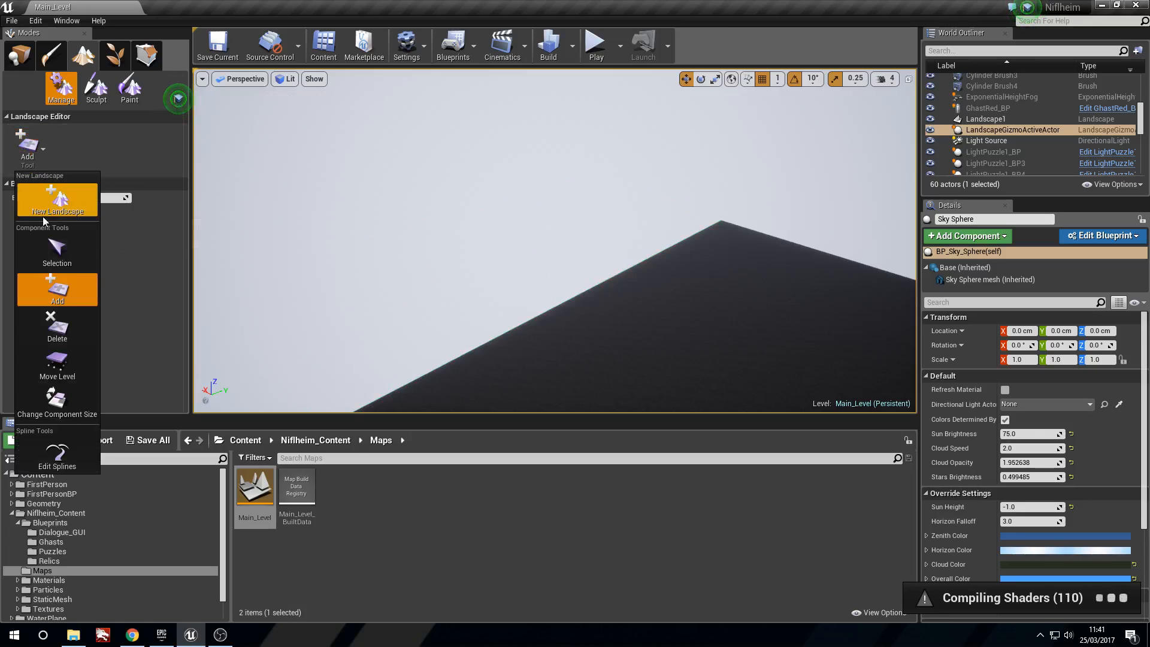
pyautogui.click(96, 86)
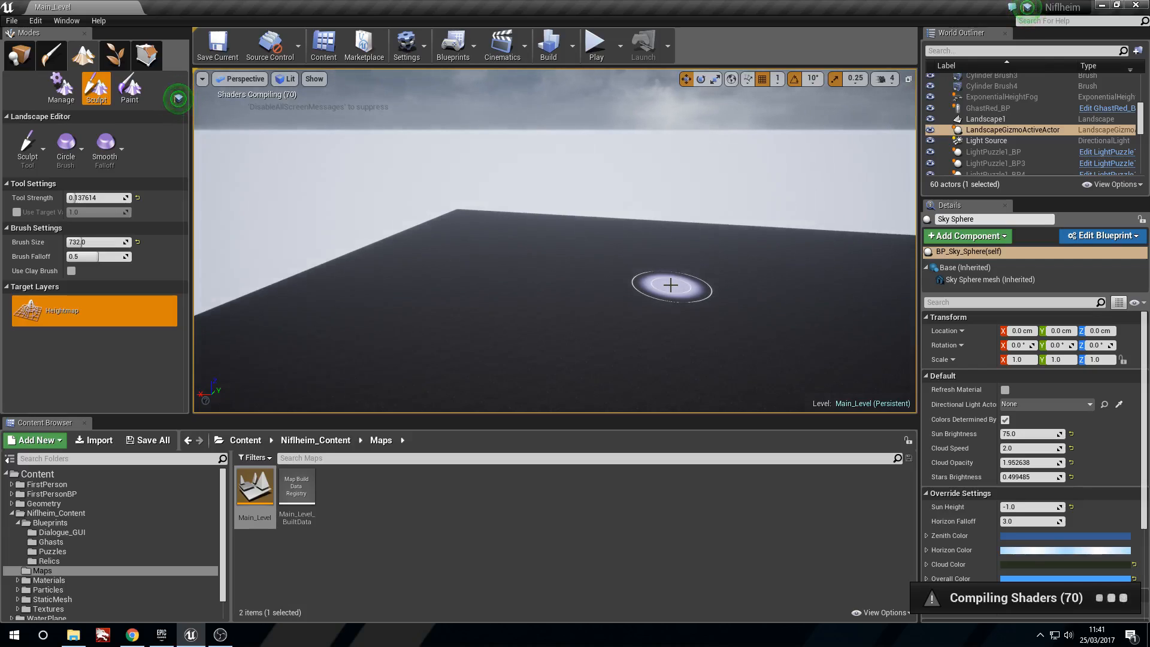
# Step: Sculpt a tall hill, then build up the peak and the slope beside it
pyautogui.click(986, 119)
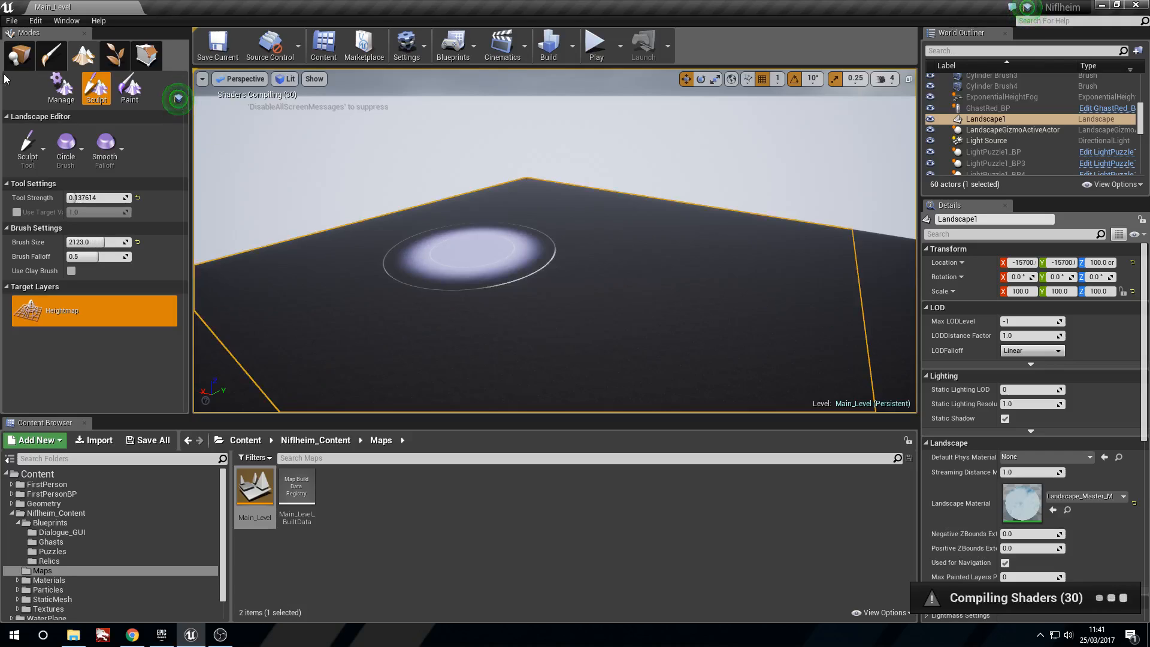
pyautogui.moveTo(278, 260)
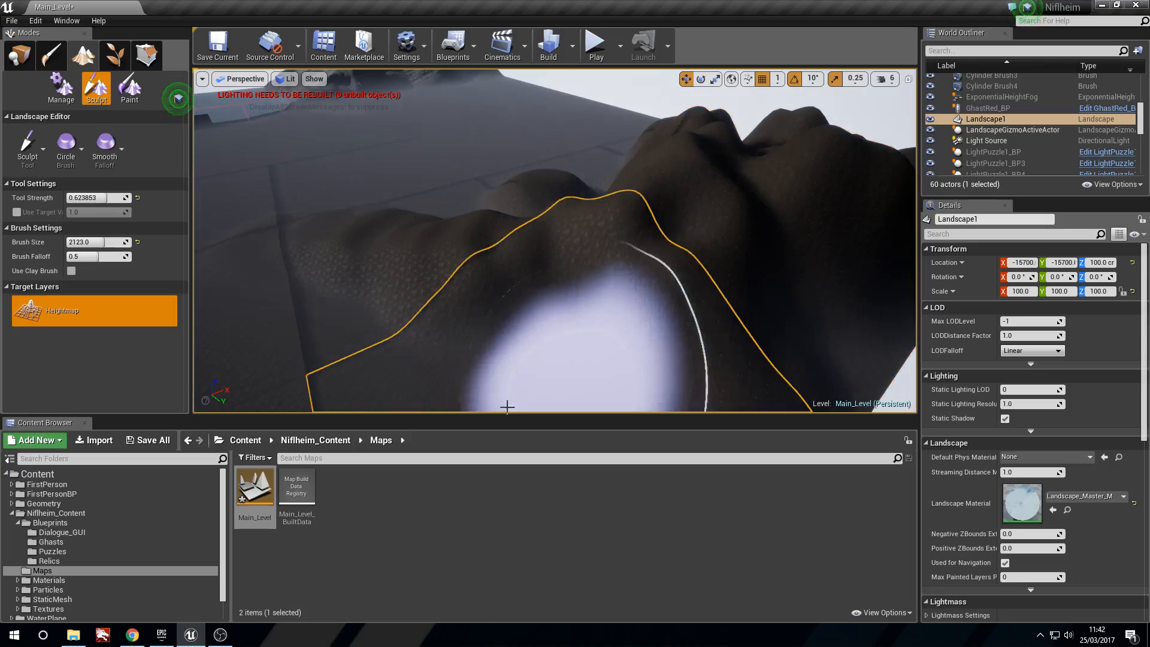
pyautogui.moveTo(506, 408); pyautogui.dragTo(554, 264)
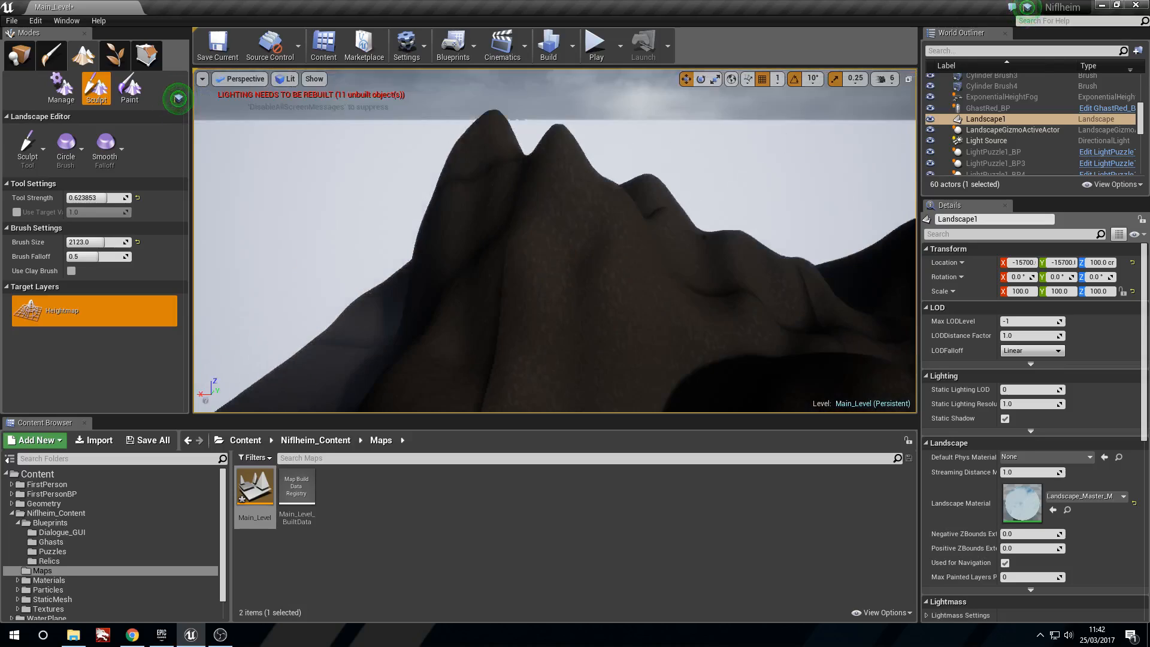
pyautogui.click(602, 271)
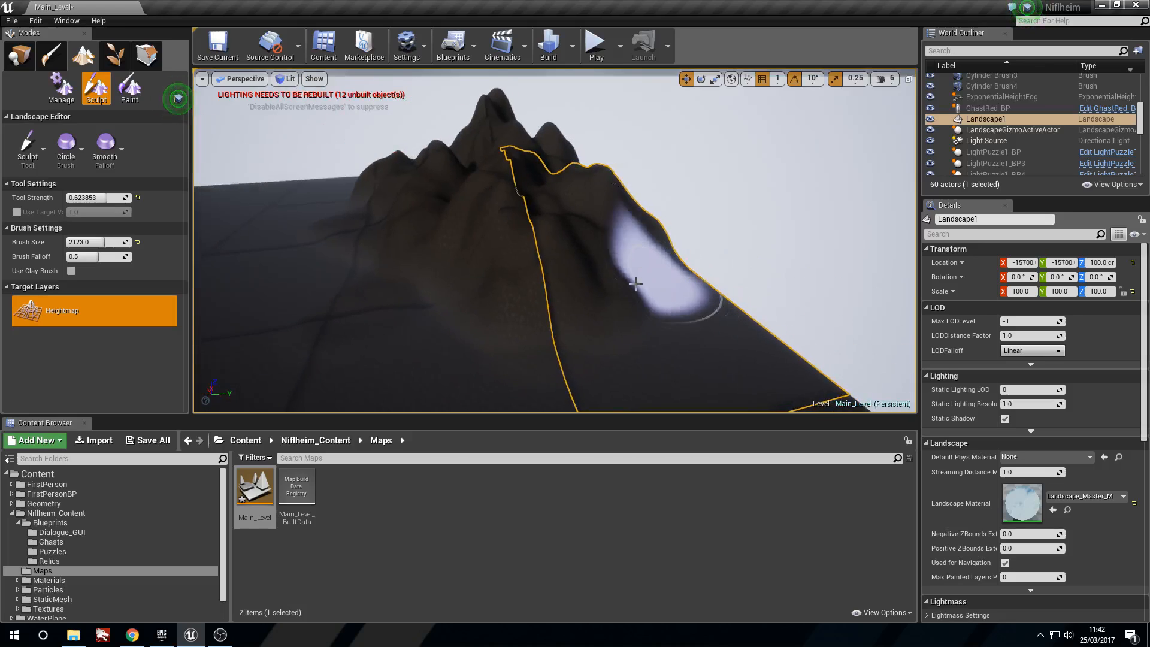
pyautogui.click(636, 284)
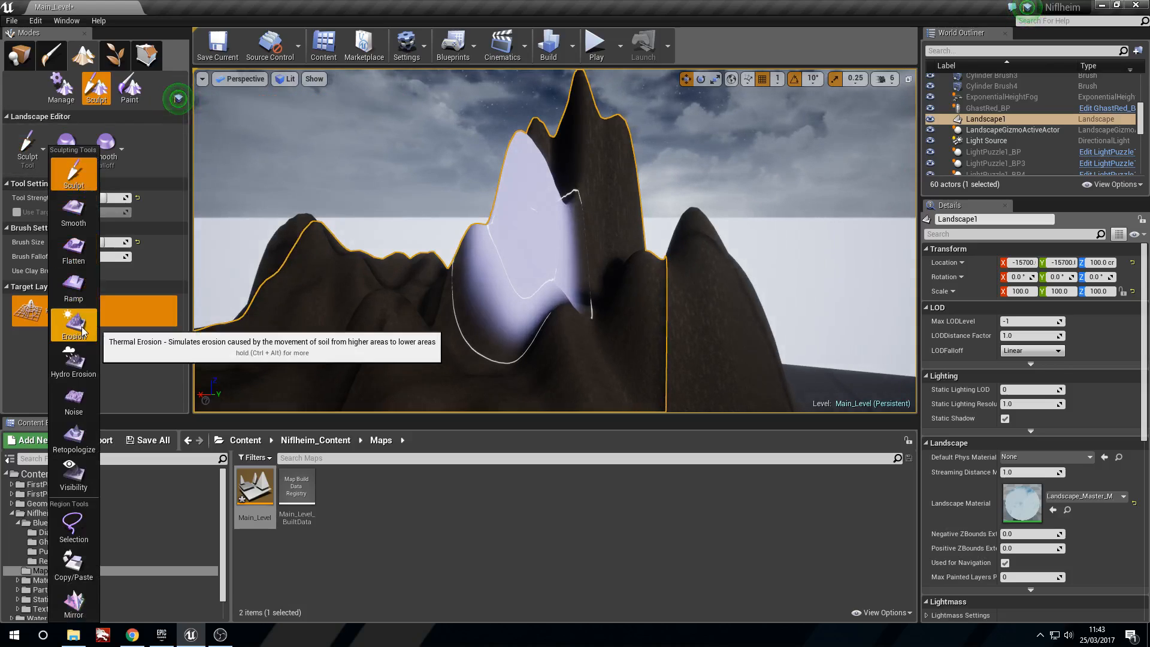
pyautogui.moveTo(73, 363)
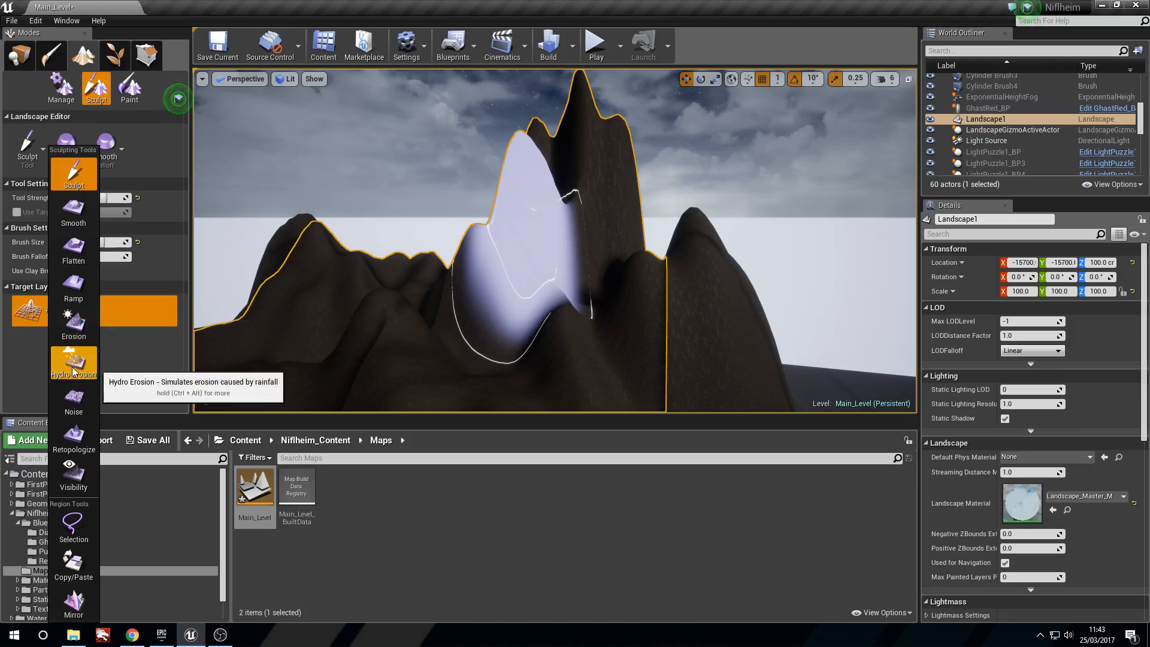
# Step: Pick the Erosion tool and weather the mountain's lower slope and upper ridge
pyautogui.click(72, 363)
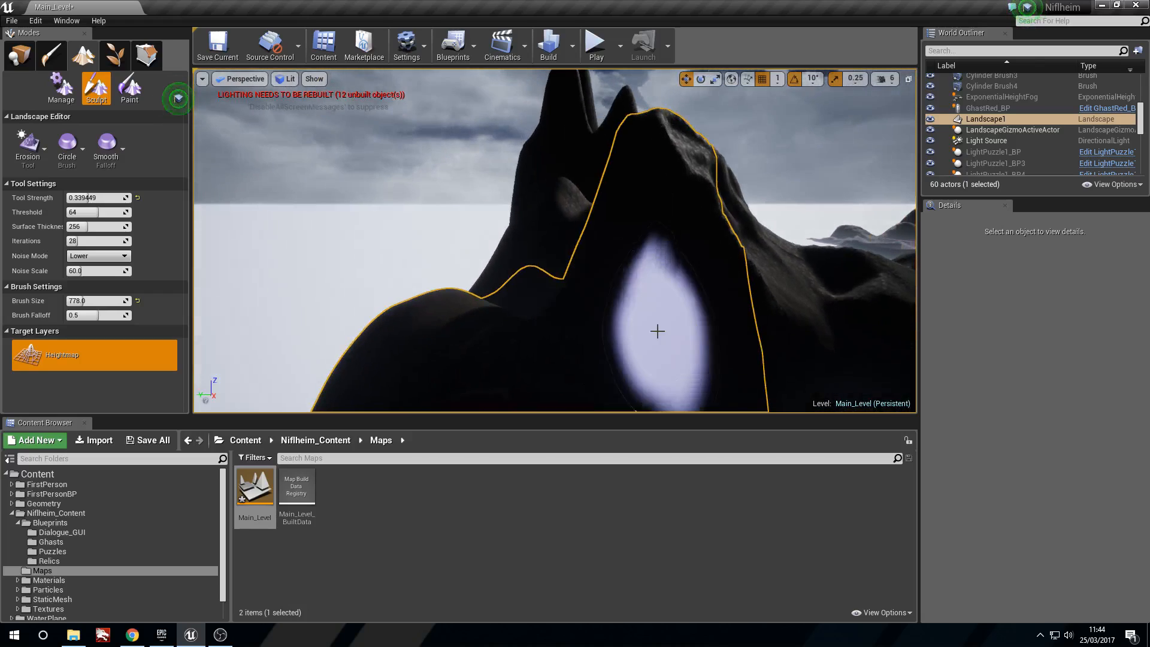
pyautogui.moveTo(657, 330); pyautogui.dragTo(556, 222)
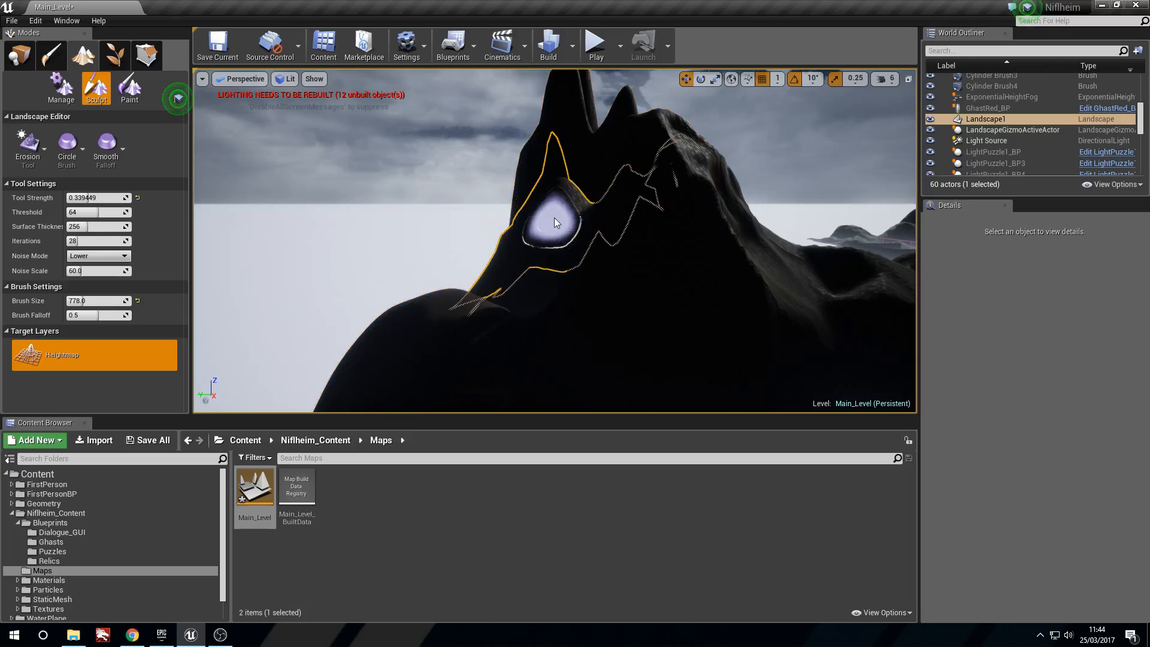
pyautogui.moveTo(556, 222); pyautogui.dragTo(460, 300)
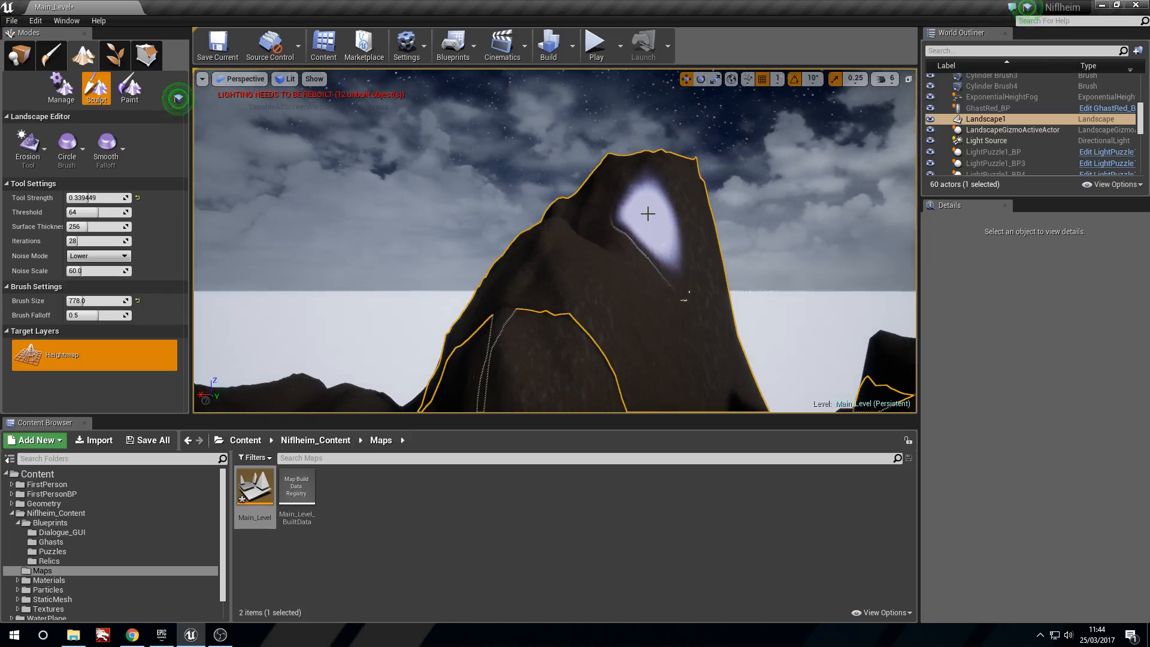
# Step: Erode the face near the mountain peak and zoom the view out
pyautogui.moveTo(646, 213); pyautogui.dragTo(708, 281)
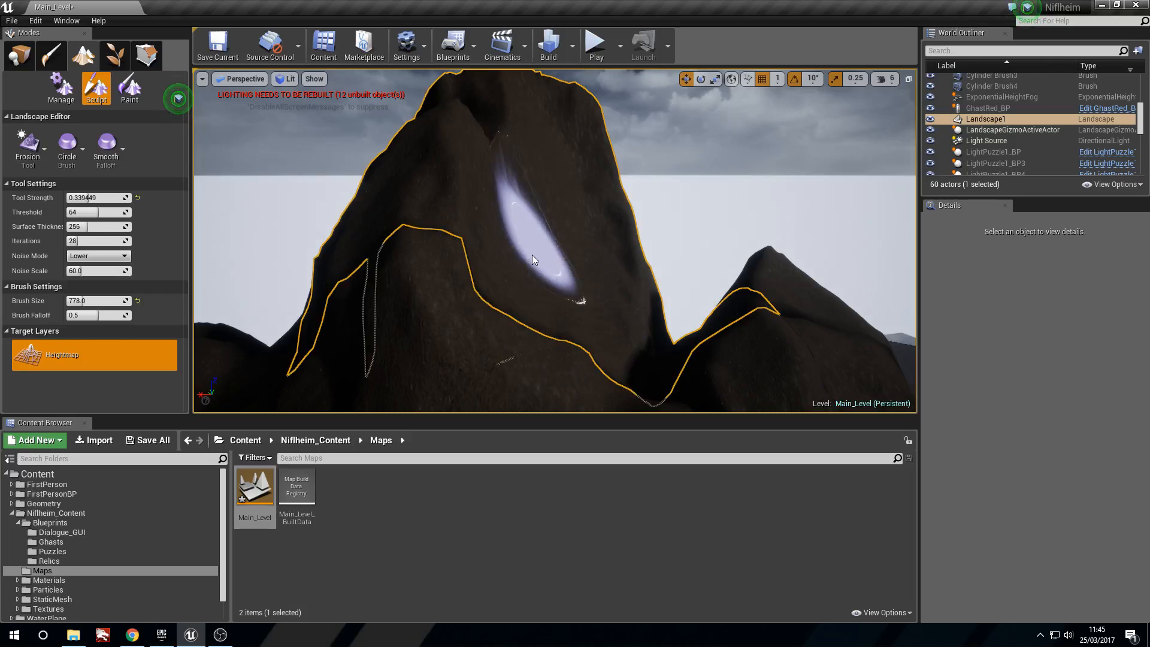
pyautogui.scroll(-3)
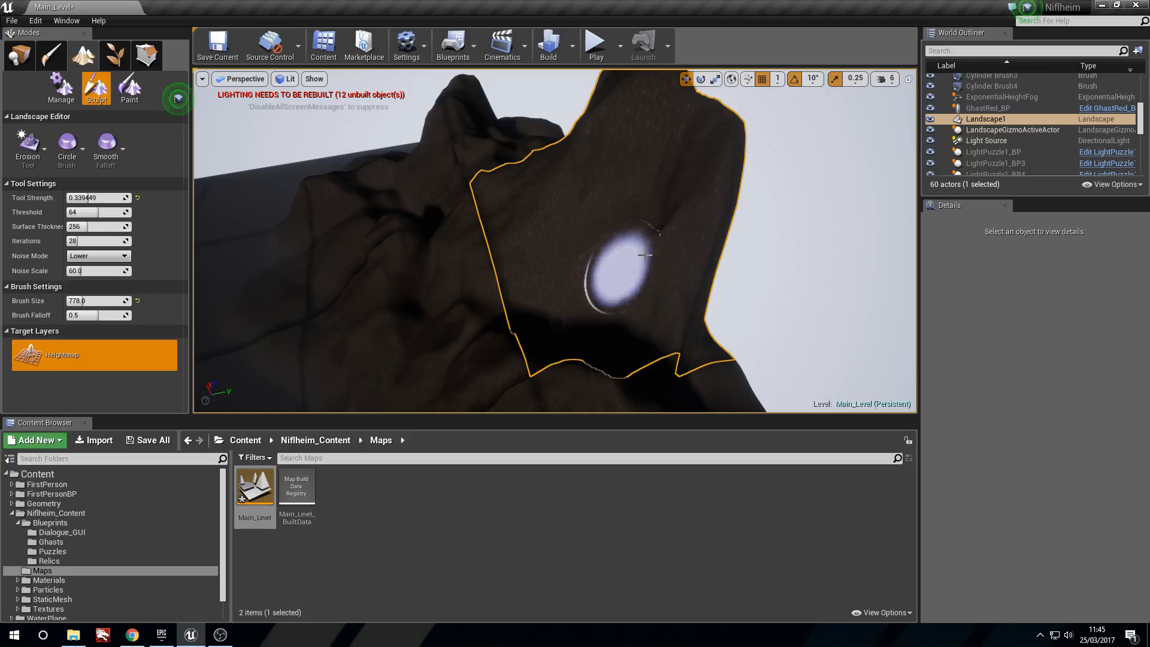
# Step: Brush more erosion across the mountainside and lower ridge, tweaking Erosion tool settings
pyautogui.moveTo(646, 252); pyautogui.dragTo(588, 252)
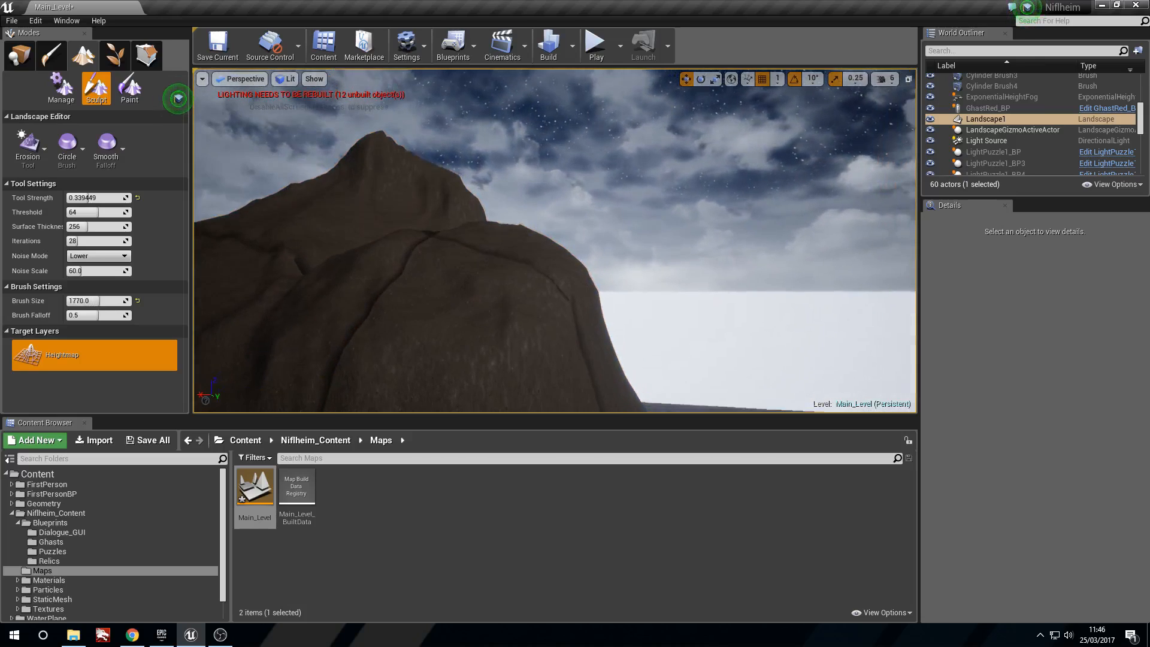
pyautogui.click(548, 265)
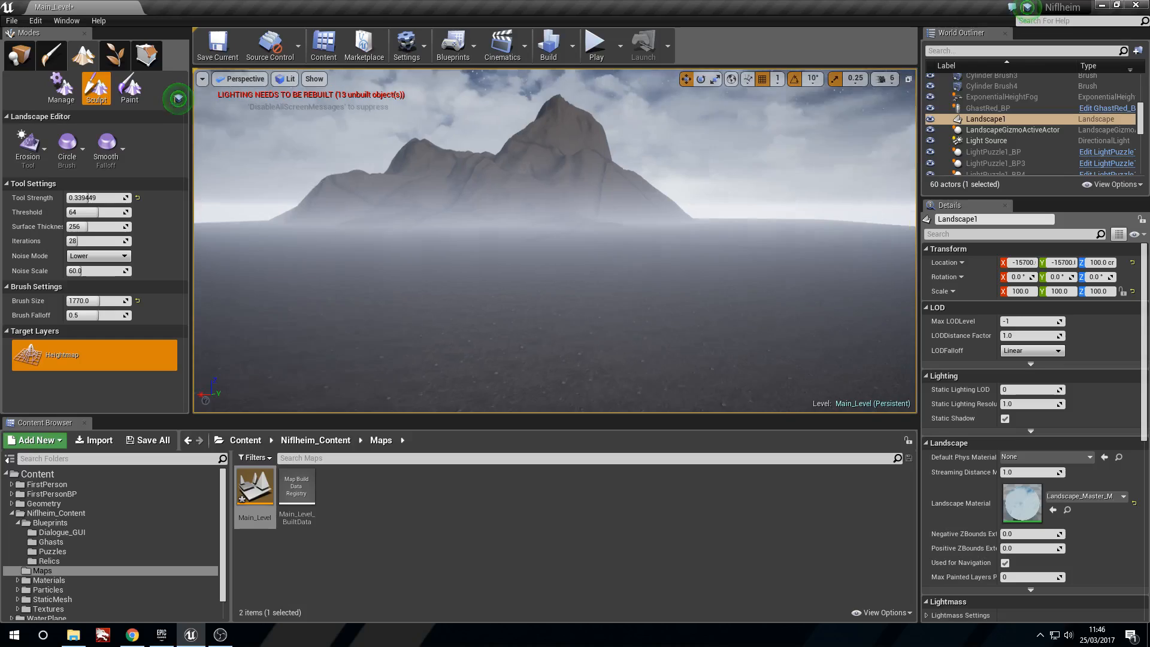
pyautogui.click(623, 213)
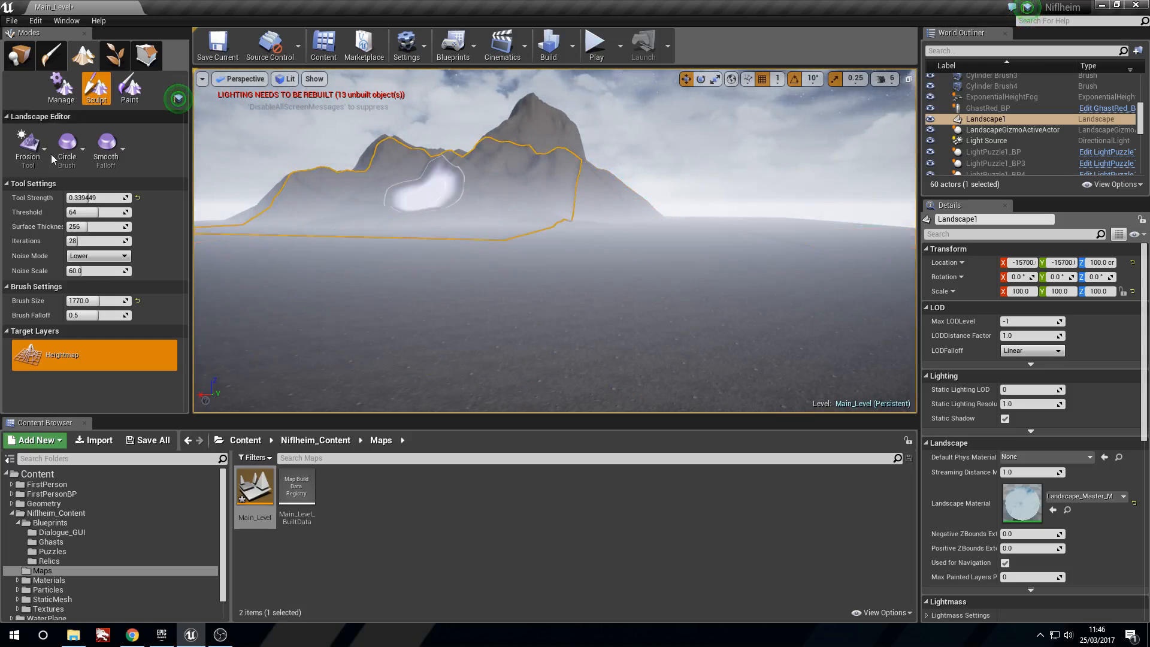
pyautogui.click(19, 55)
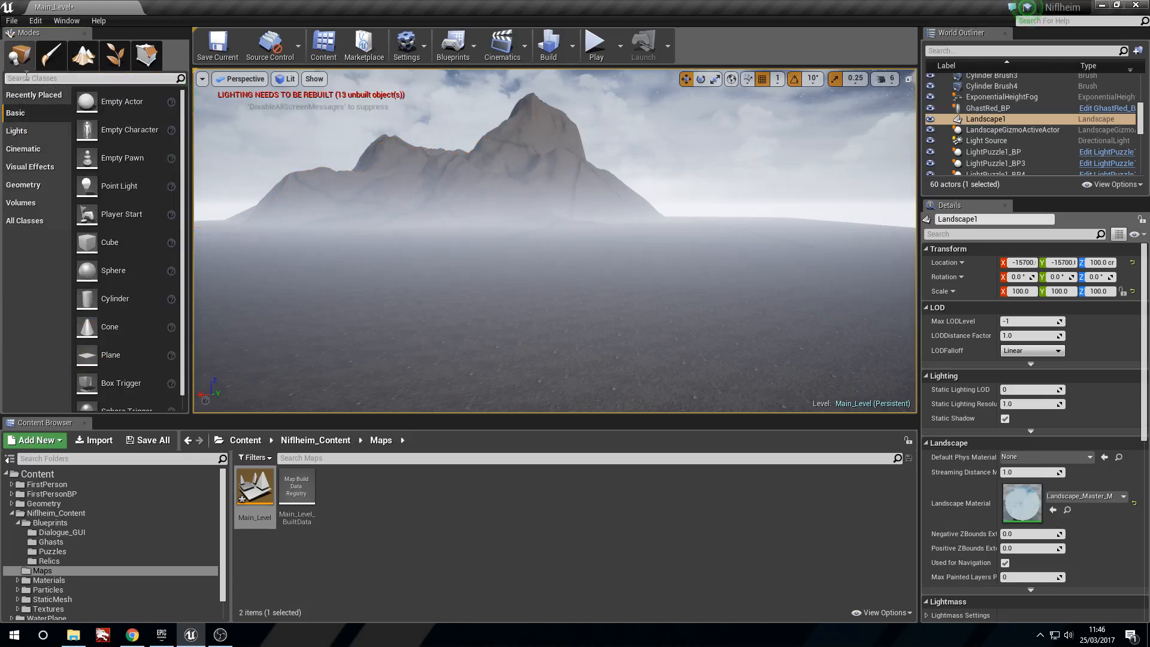
pyautogui.write('expo')
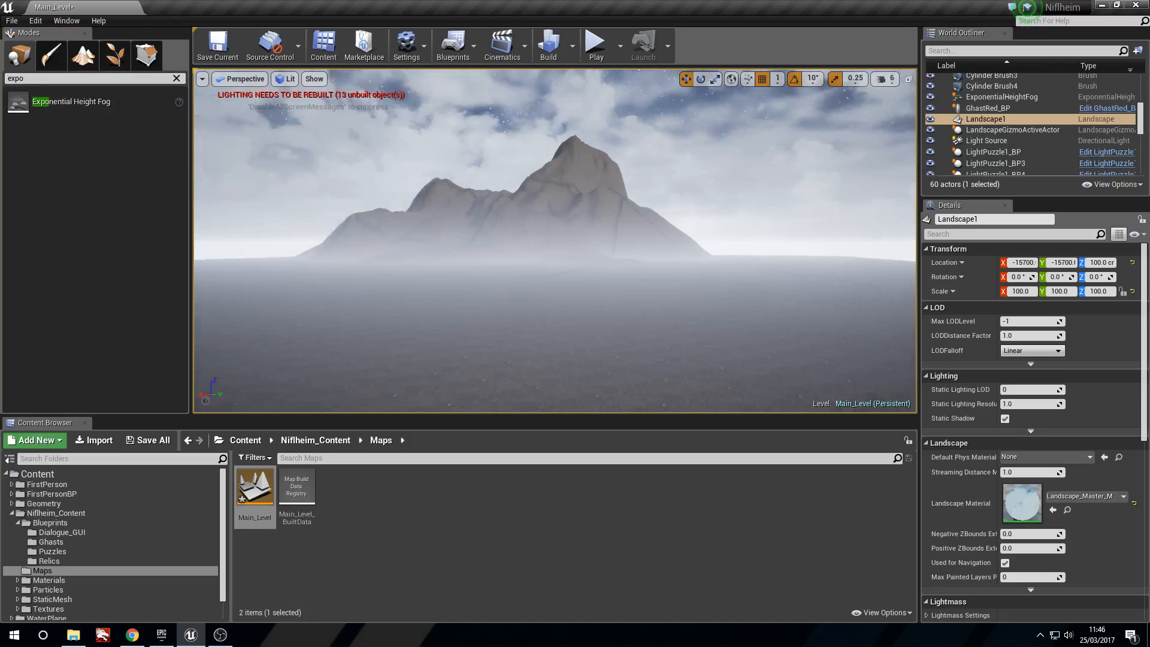
pyautogui.moveTo(558, 242); pyautogui.dragTo(745, 224)
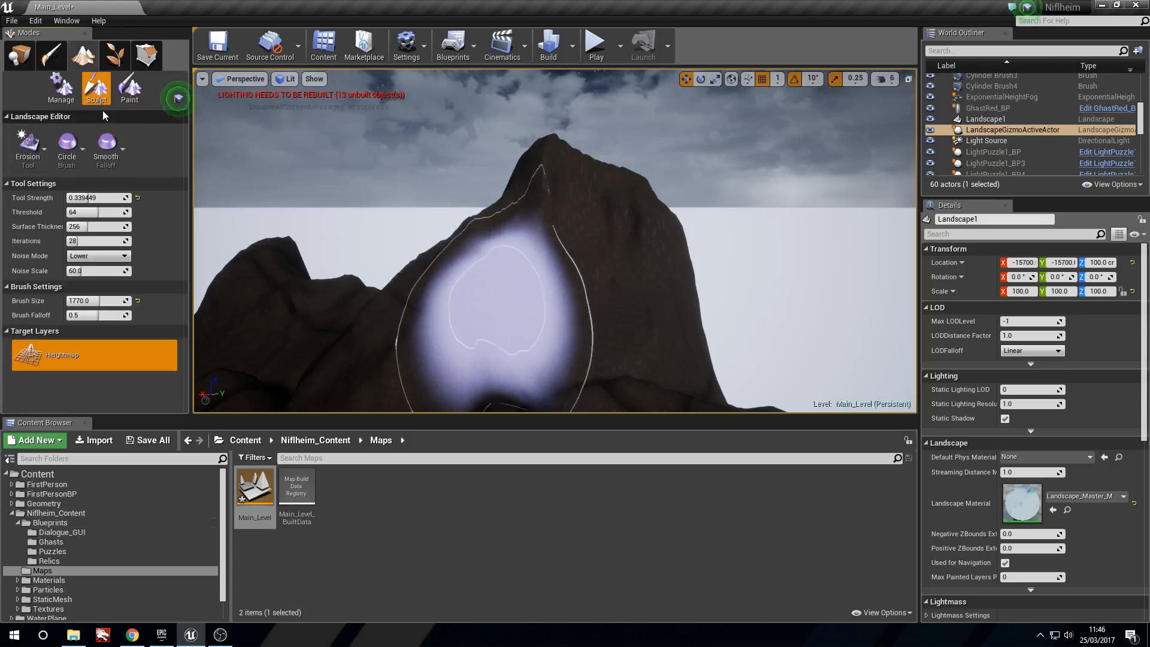
# Step: Switch to Paint mode and cover the mountain slopes with Rock at strength 1.0
pyautogui.click(129, 88)
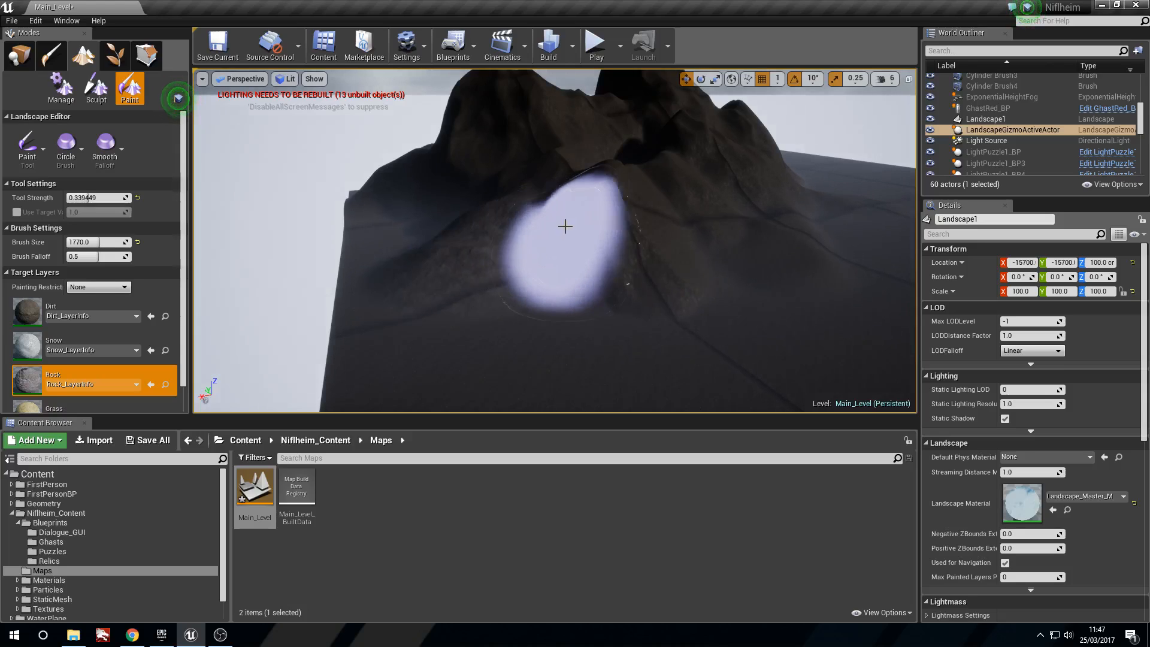
pyautogui.moveTo(565, 226); pyautogui.dragTo(517, 312)
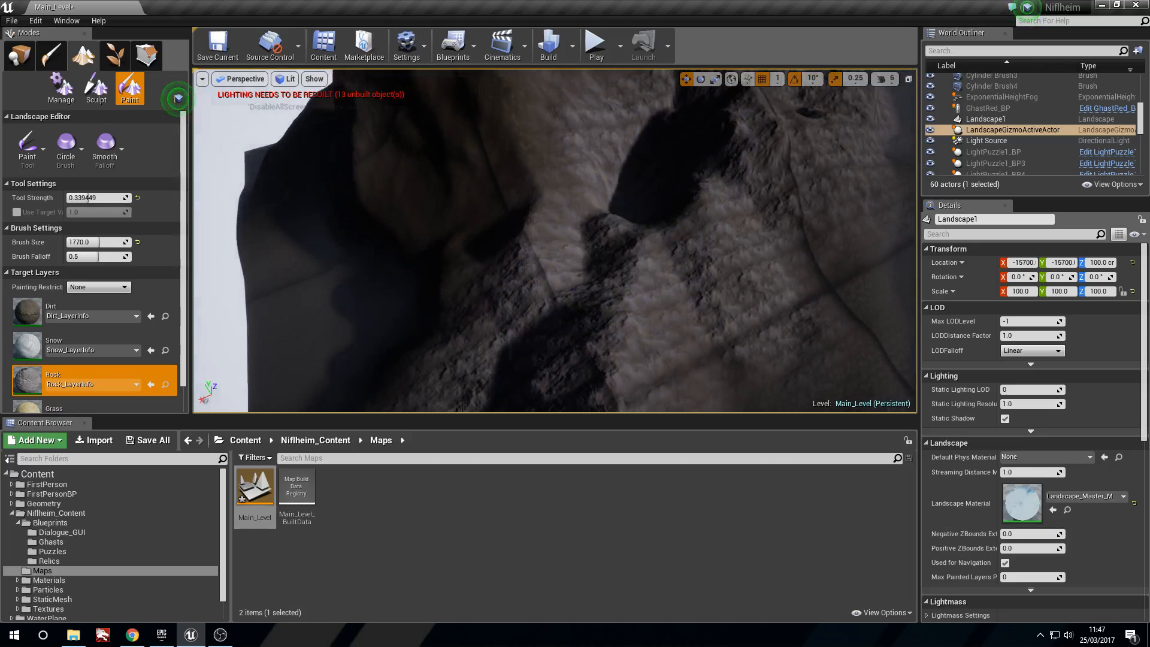
pyautogui.click(603, 281)
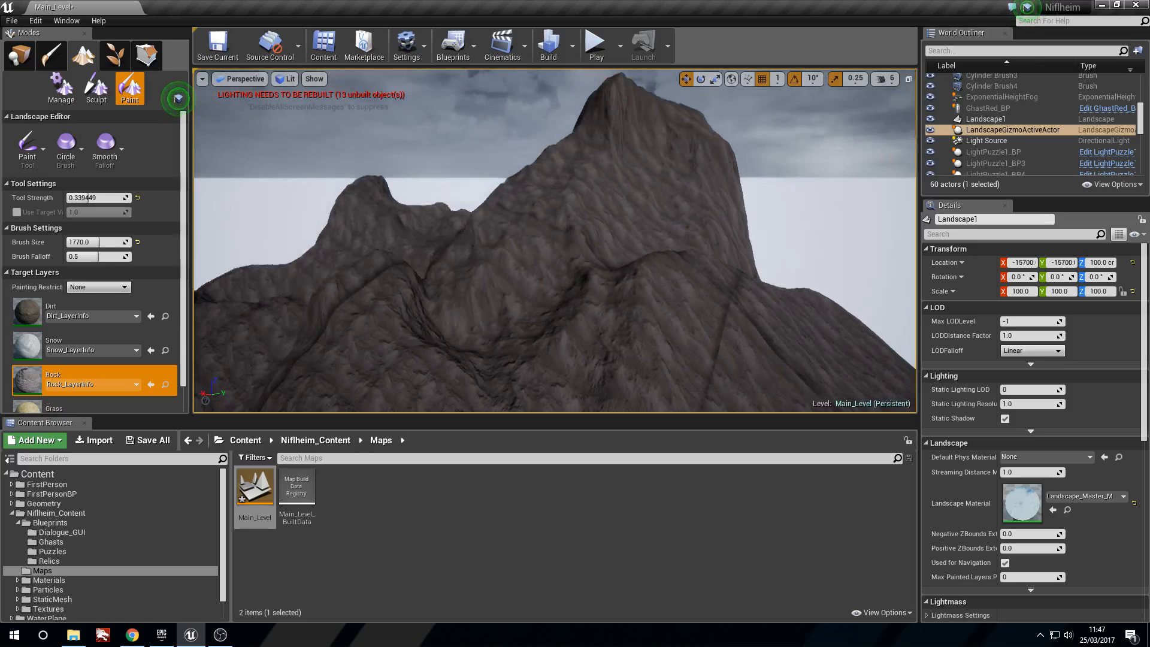
pyautogui.click(545, 261)
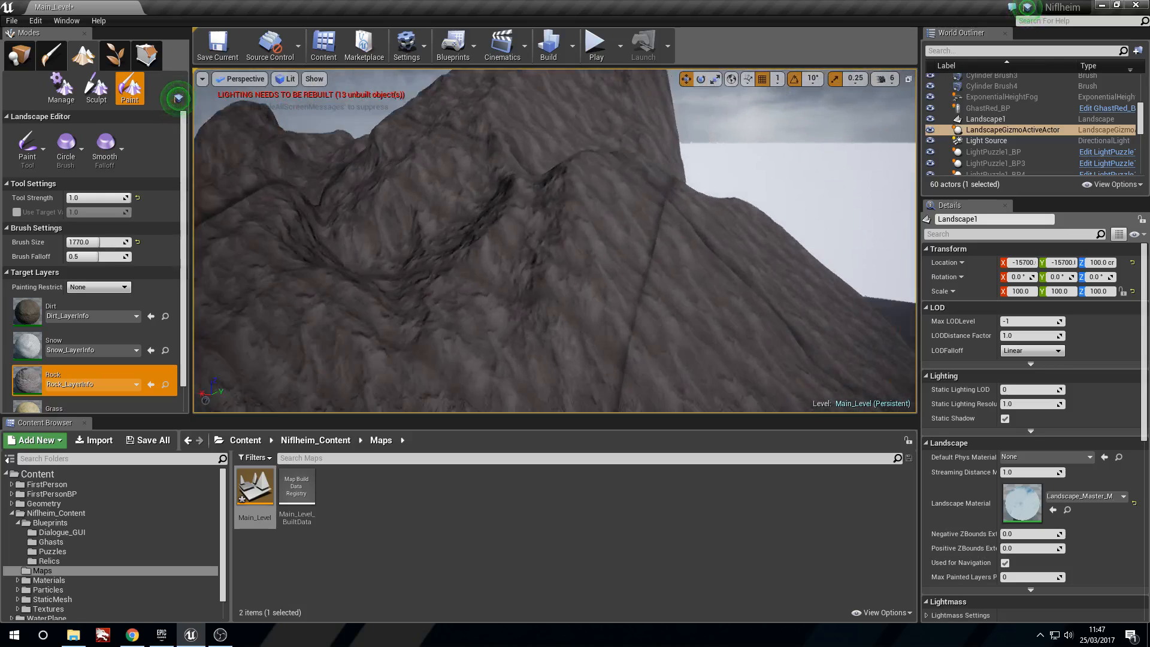
pyautogui.click(533, 280)
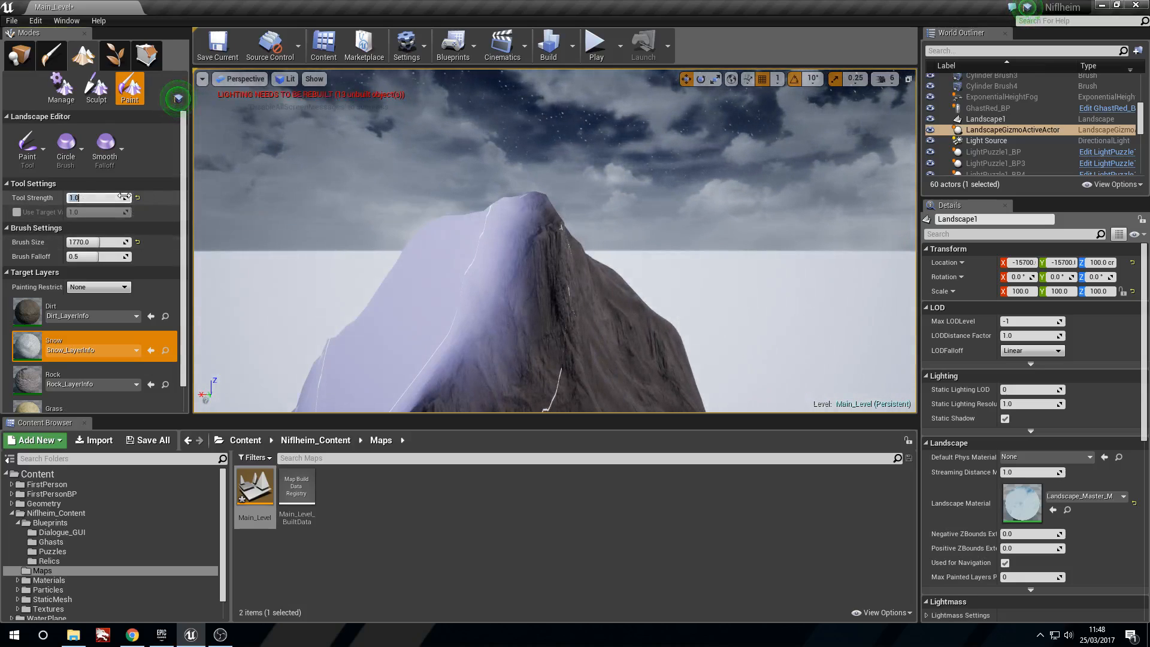
# Step: Paint snow over the mountain peak, rocky ridges and patches along the ridge
pyautogui.moveTo(99, 197); pyautogui.dragTo(91, 197)
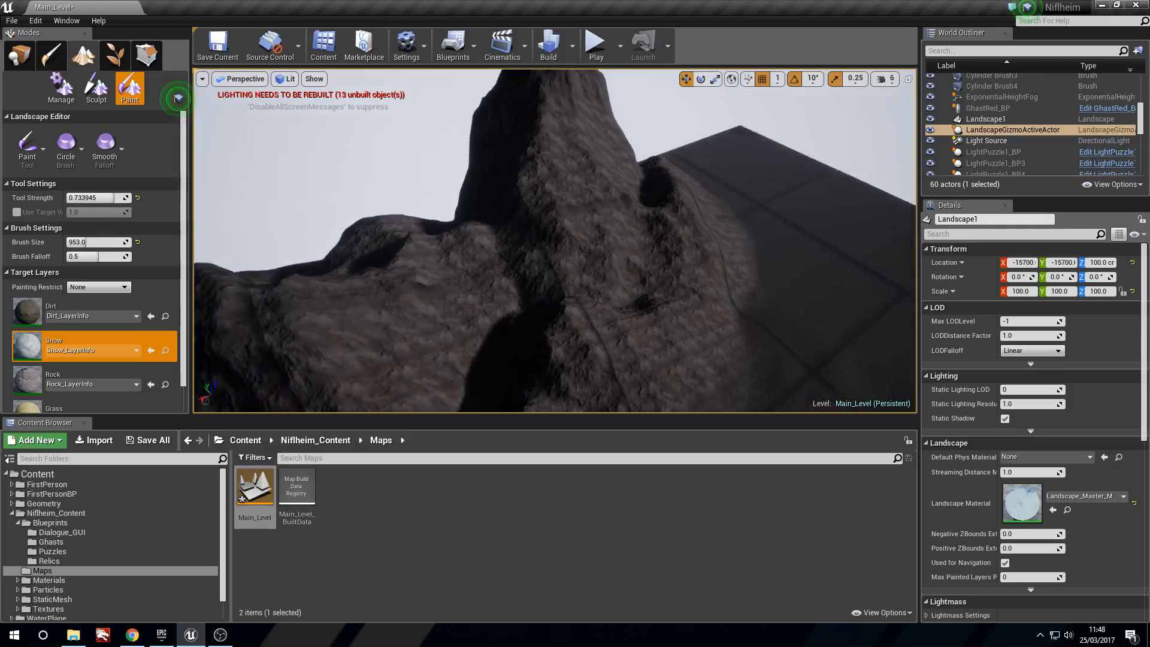
pyautogui.click(532, 206)
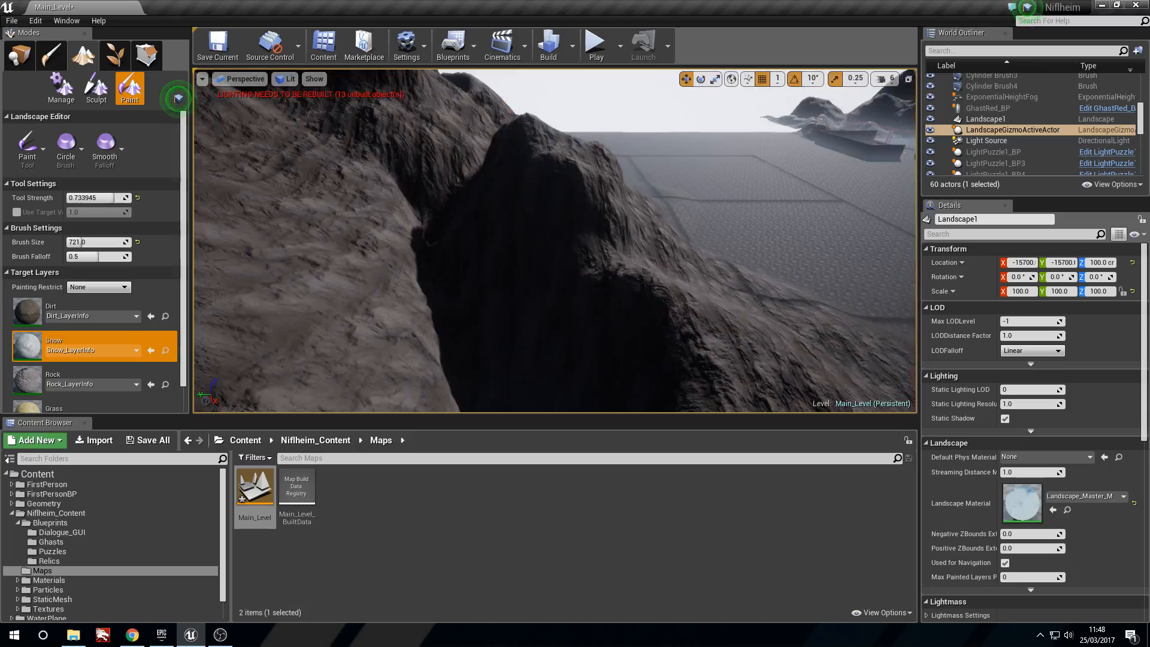
pyautogui.click(490, 324)
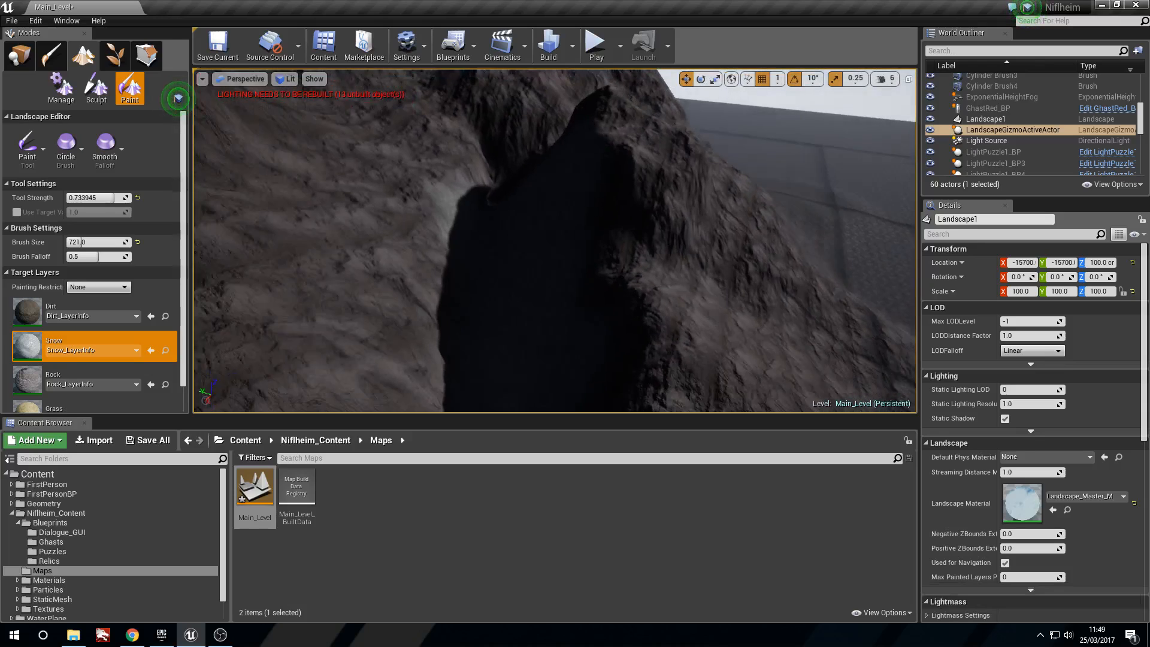
pyautogui.click(566, 313)
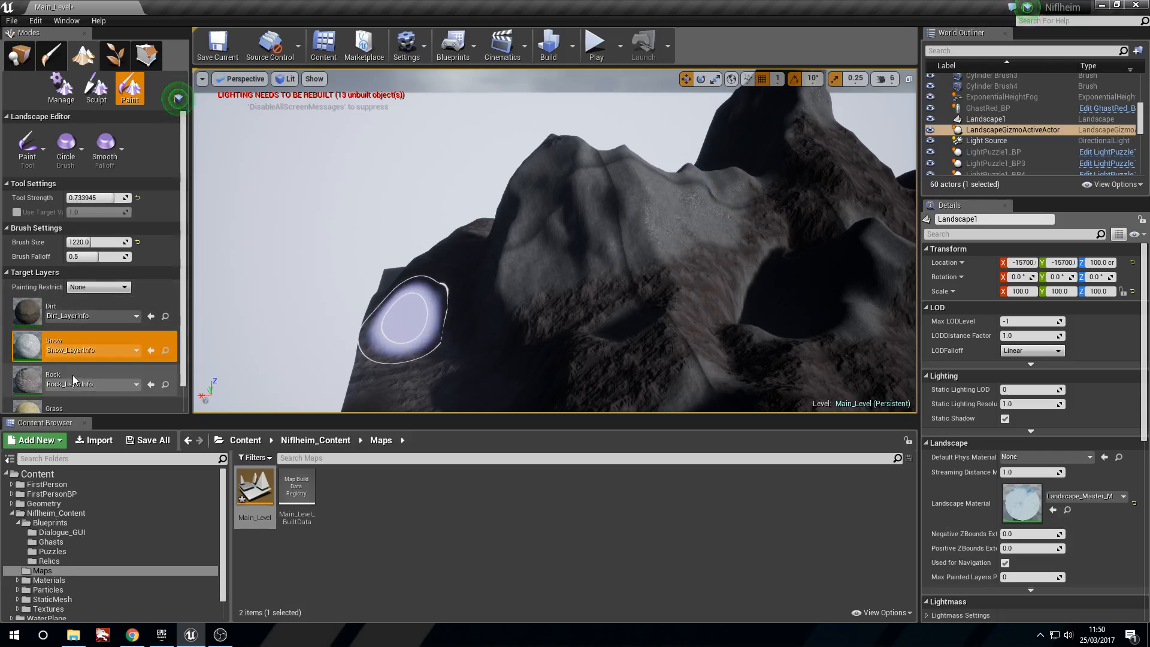
# Step: Select the Rock layer and paint rock over a snowy bump on the slope
pyautogui.click(73, 379)
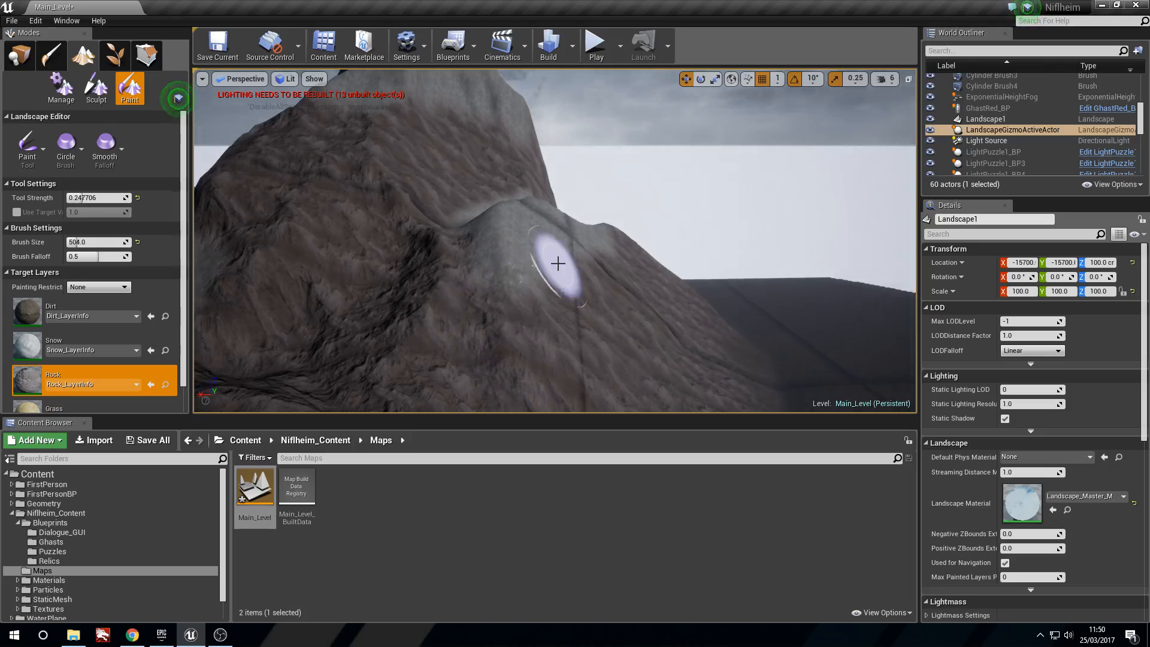
pyautogui.moveTo(558, 264); pyautogui.dragTo(631, 255)
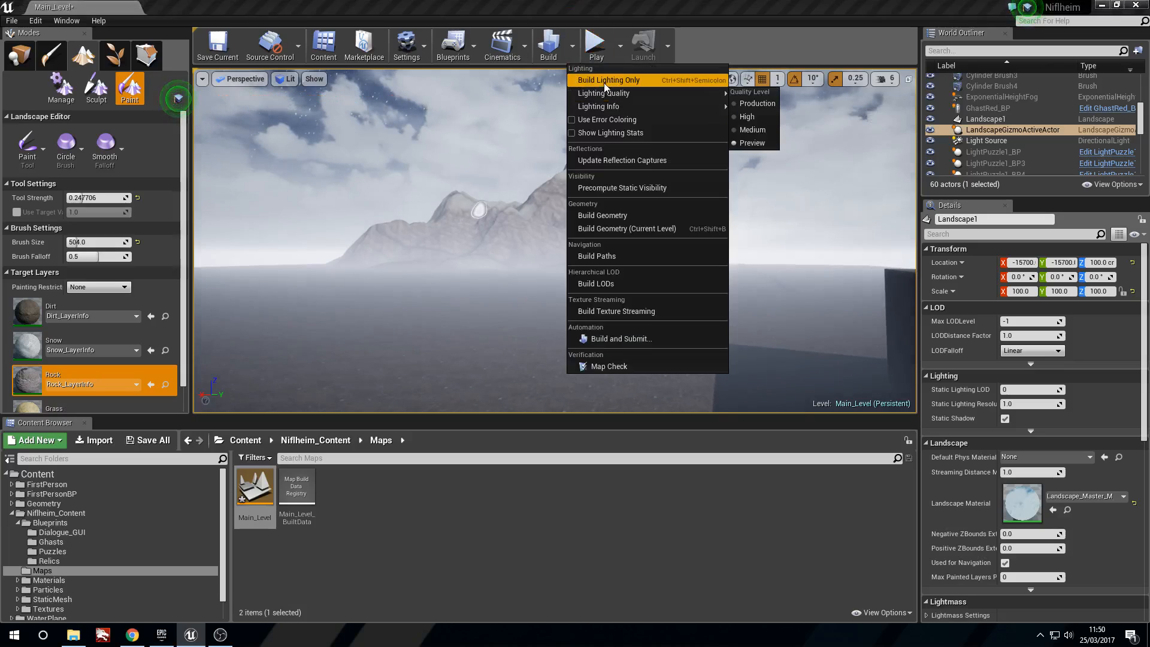
# Step: Run Build Lighting Only and close the Message Log once the build completes
pyautogui.click(607, 79)
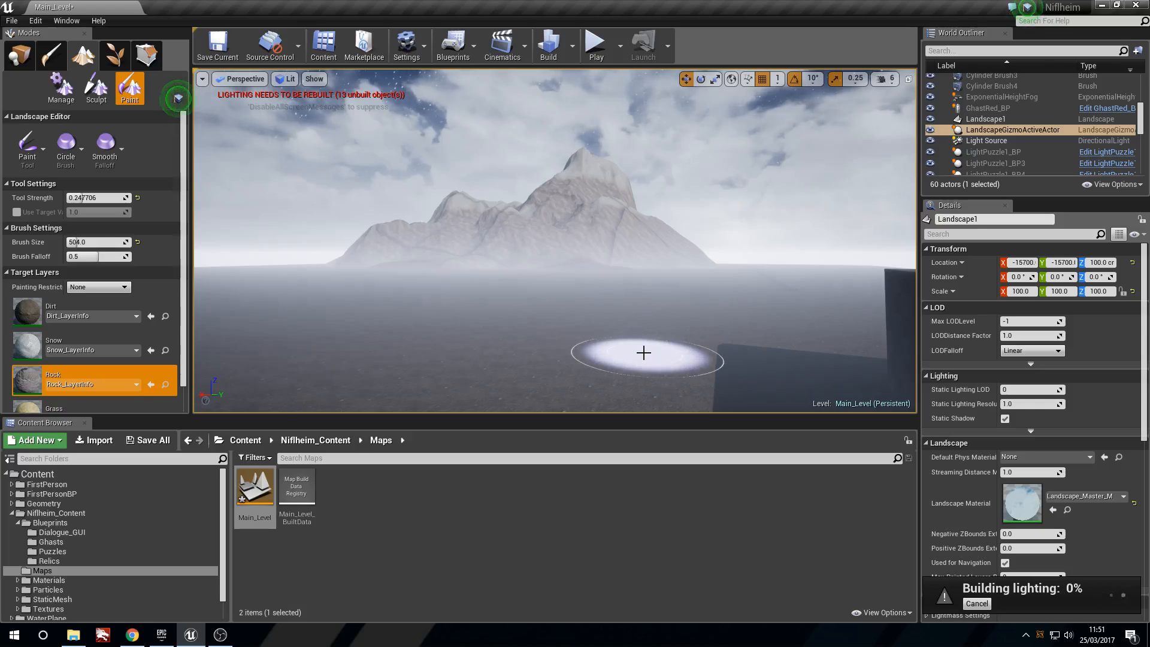
pyautogui.moveTo(245, 361)
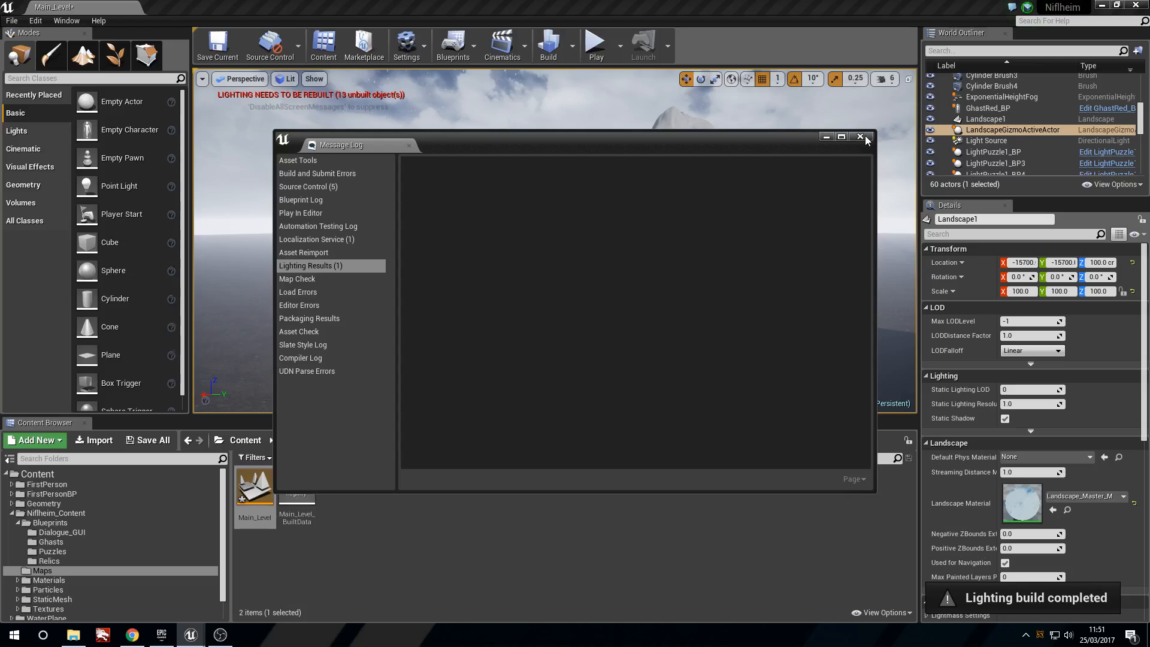
pyautogui.click(860, 137)
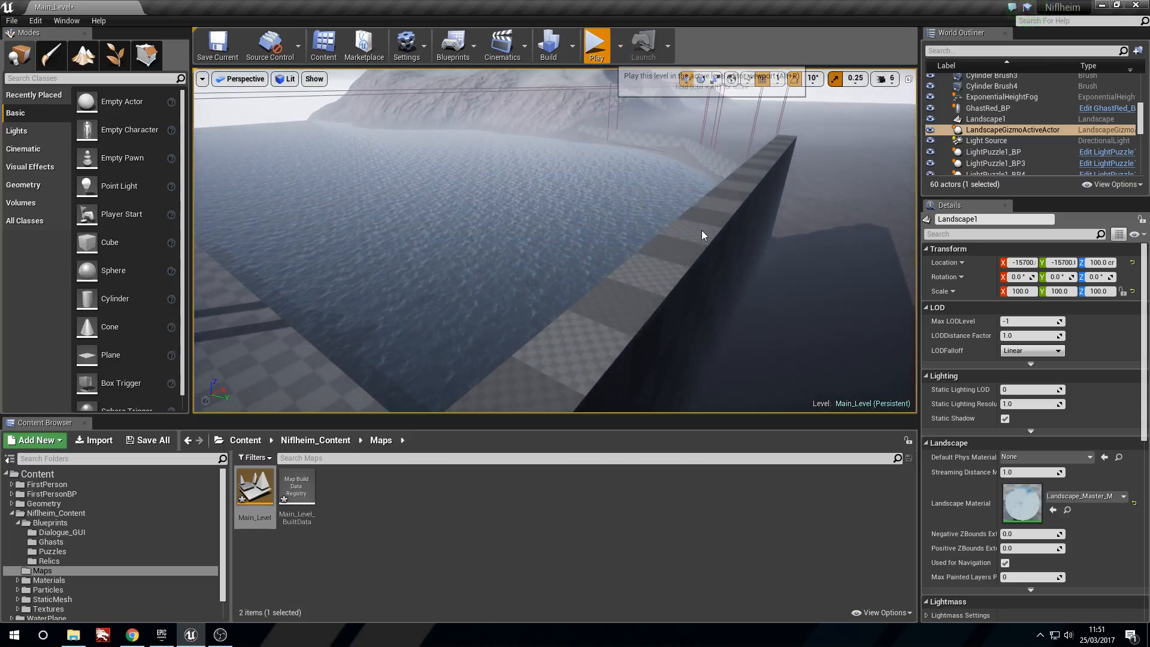
# Step: Play-test the level to view the foggy snowy mountain, then open the viewport camera speed setting
pyautogui.click(595, 44)
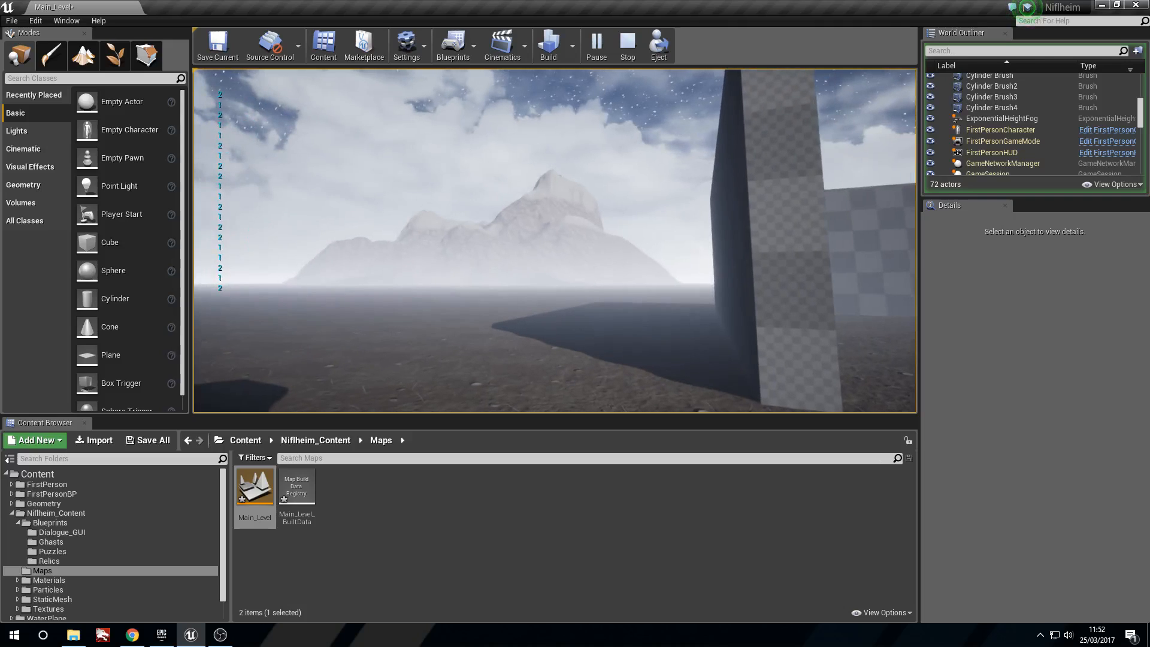
pyautogui.click(627, 45)
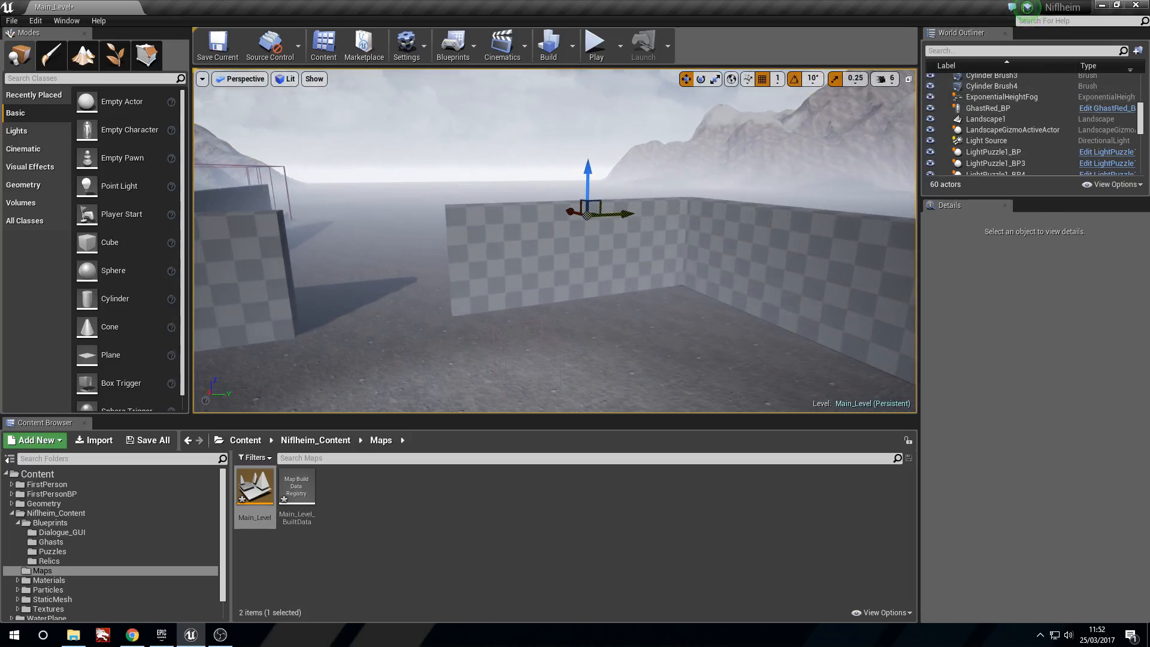
pyautogui.click(986, 118)
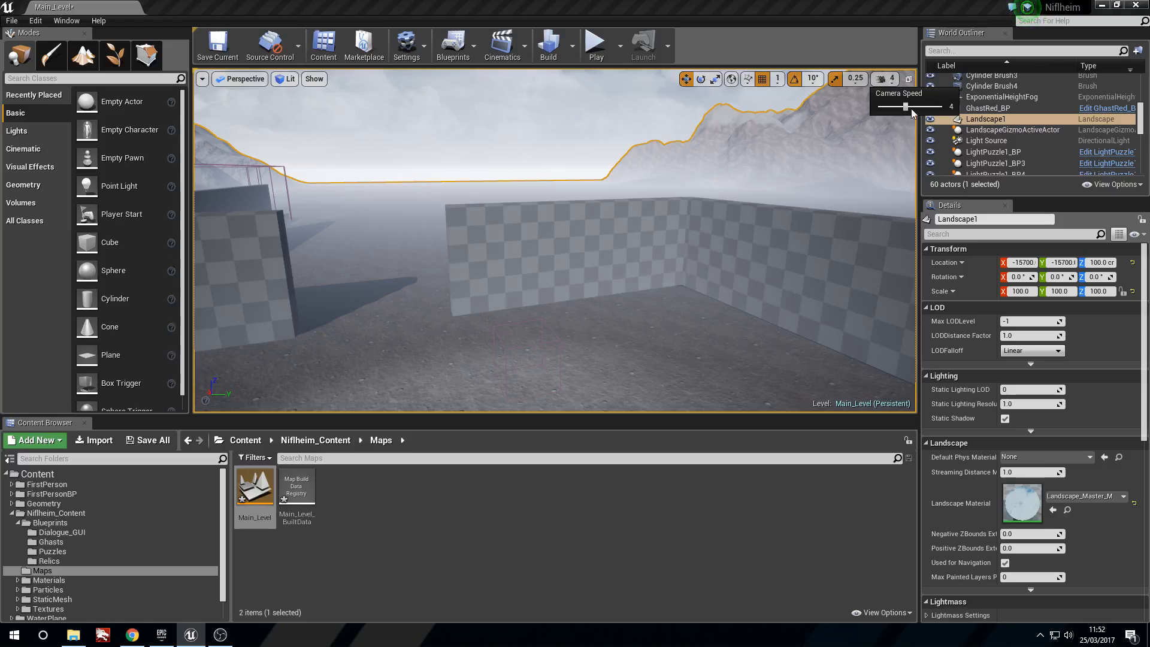